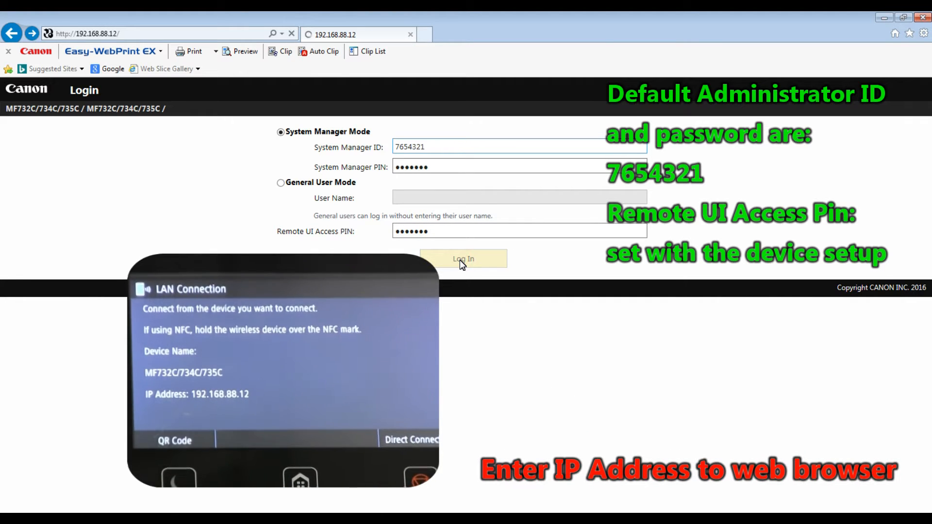
# Log into the printer's Remote UI as System Manager, reaching the portal status page
pyautogui.click(463, 258)
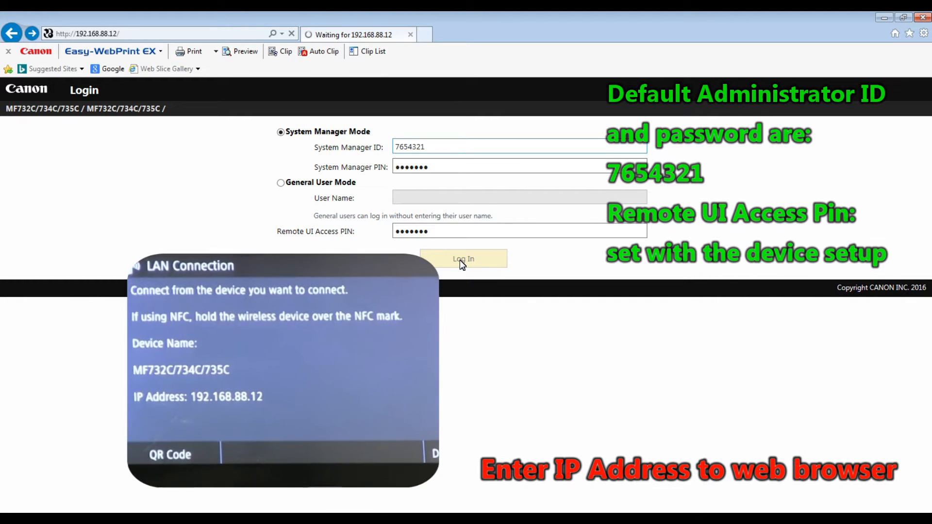
pyautogui.click(463, 258)
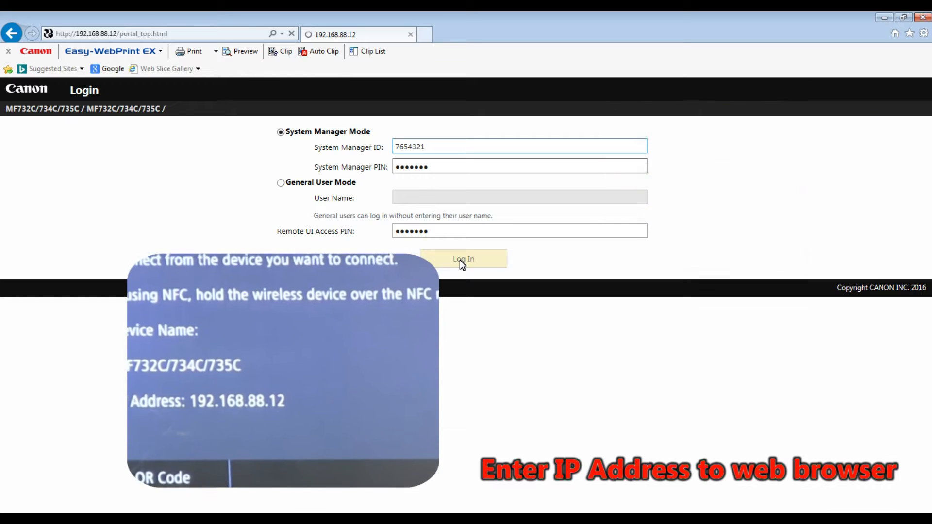
pyautogui.click(463, 259)
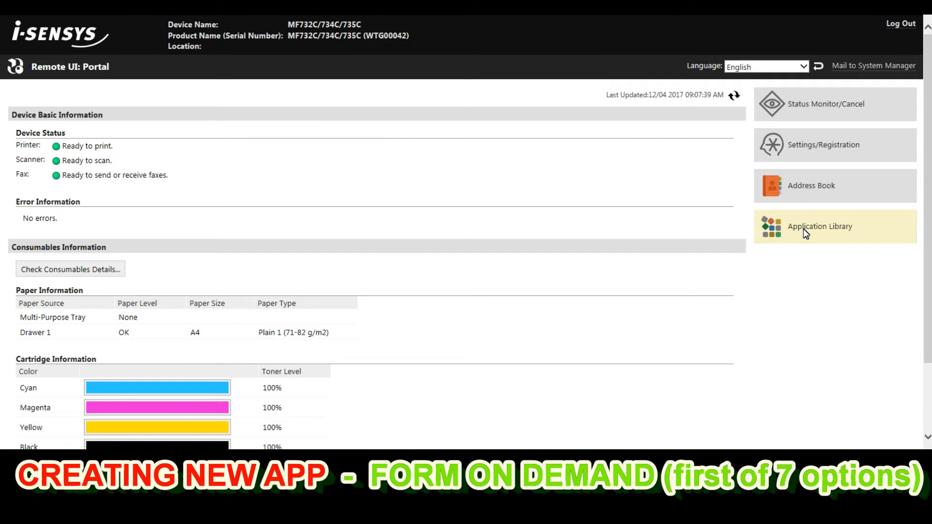
# From the Application Library, start registering a new Forms on Demand button
pyautogui.click(820, 226)
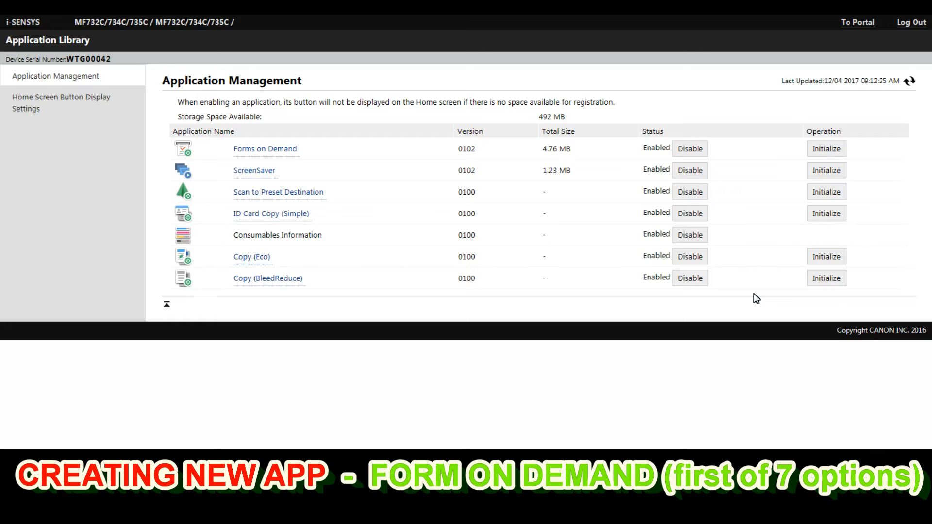
pyautogui.moveTo(280, 150)
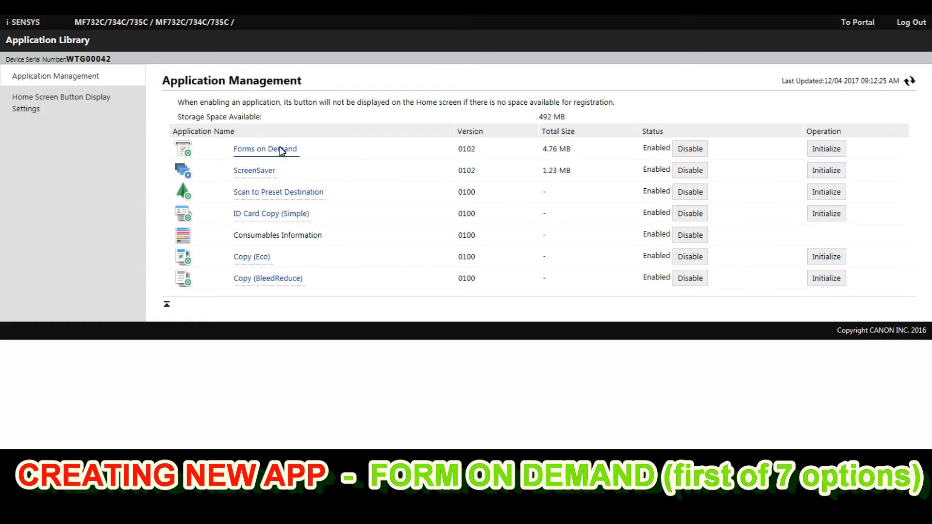
pyautogui.click(265, 149)
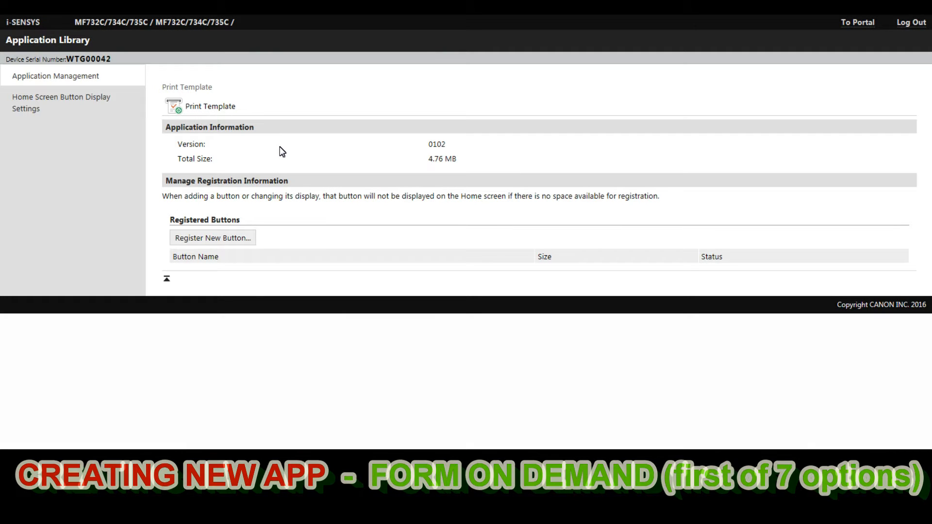
pyautogui.click(212, 237)
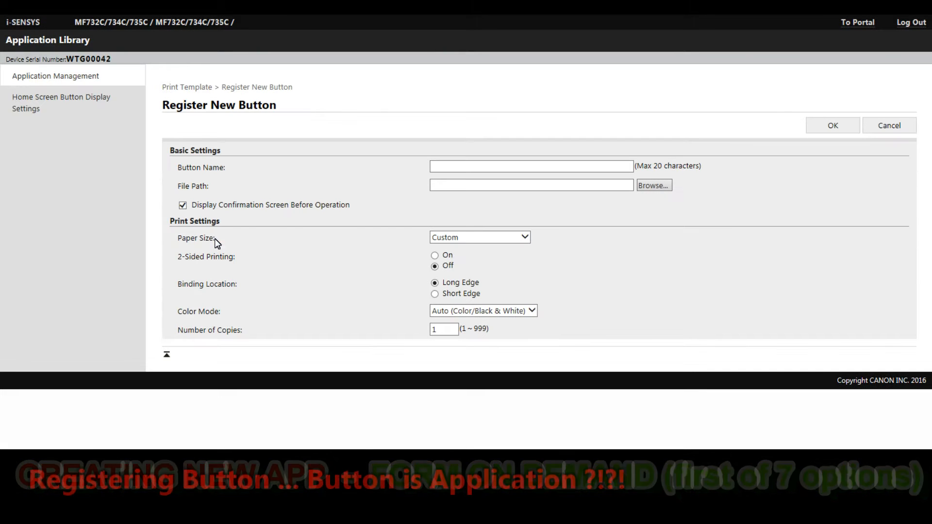
# Register button 'My new form' printing FORM ON DEMAND.pdf on A4 in black and white, two copies
pyautogui.write('My')
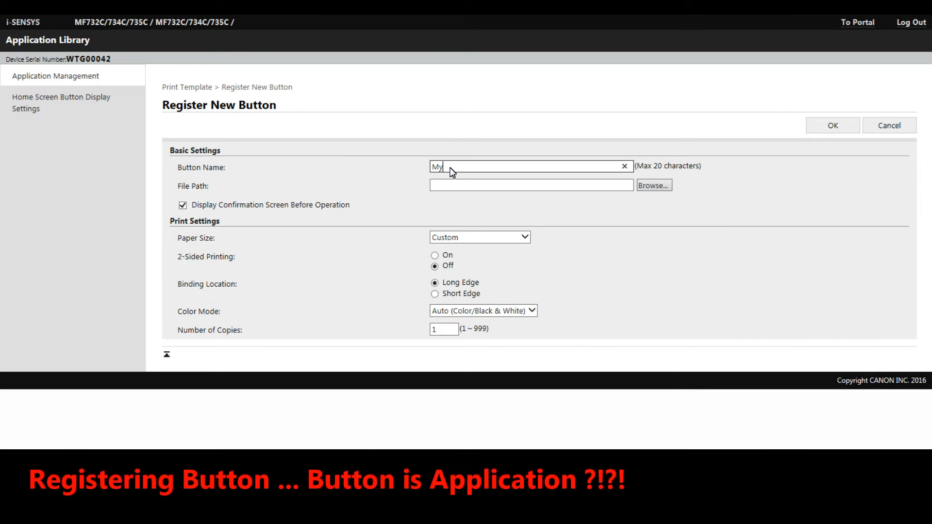
pyautogui.write('new form')
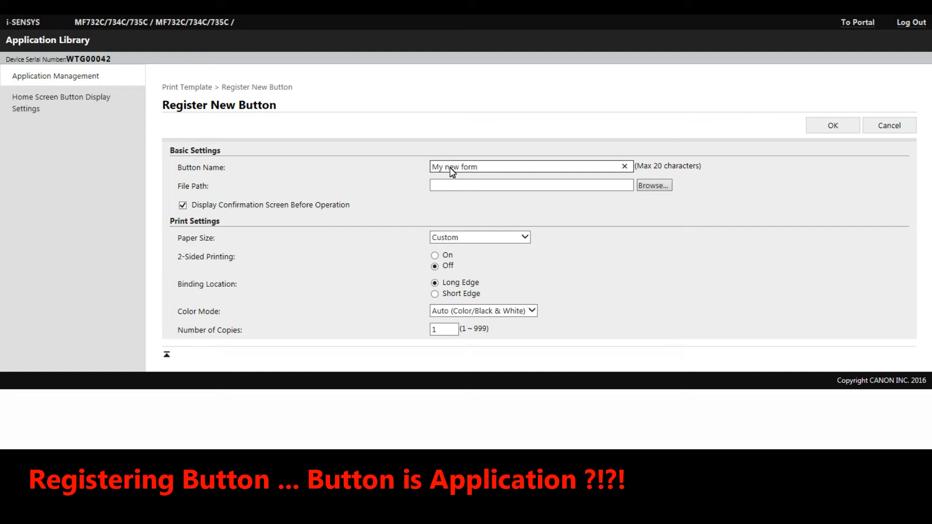
pyautogui.click(653, 185)
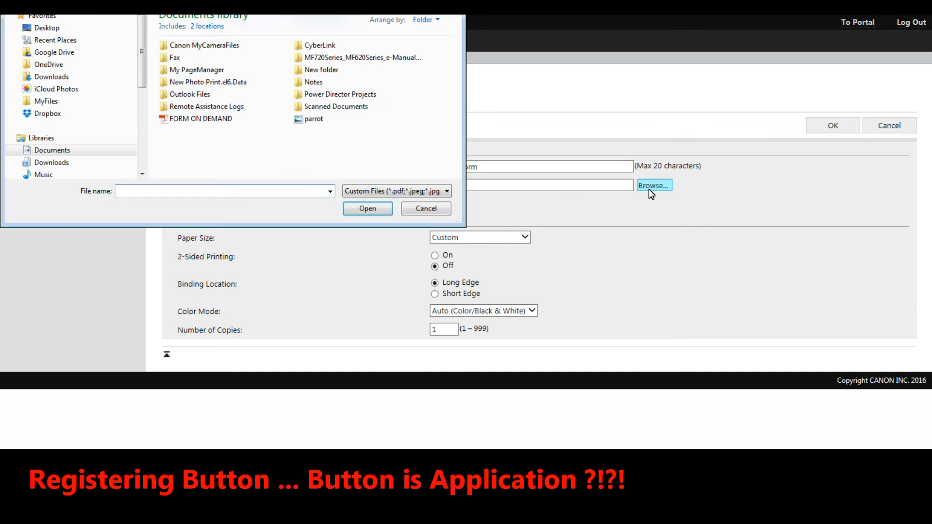
pyautogui.click(200, 119)
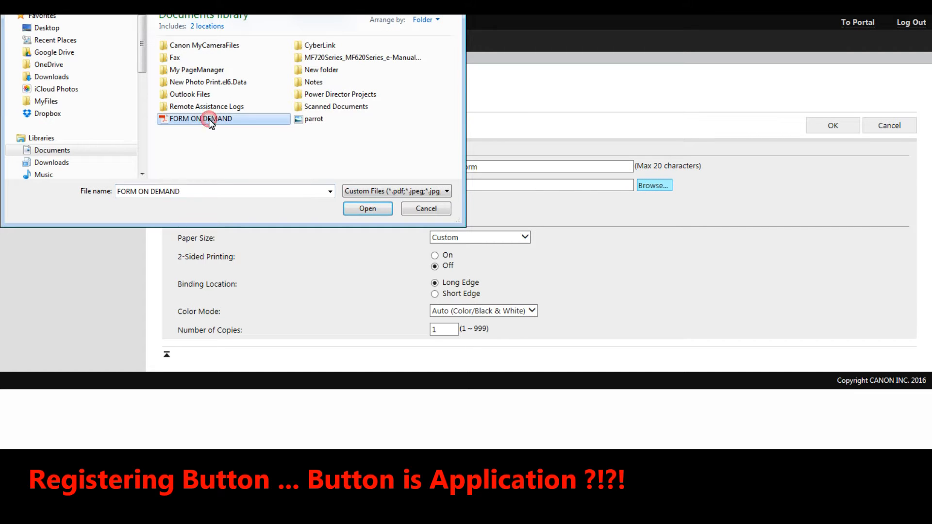
pyautogui.click(367, 209)
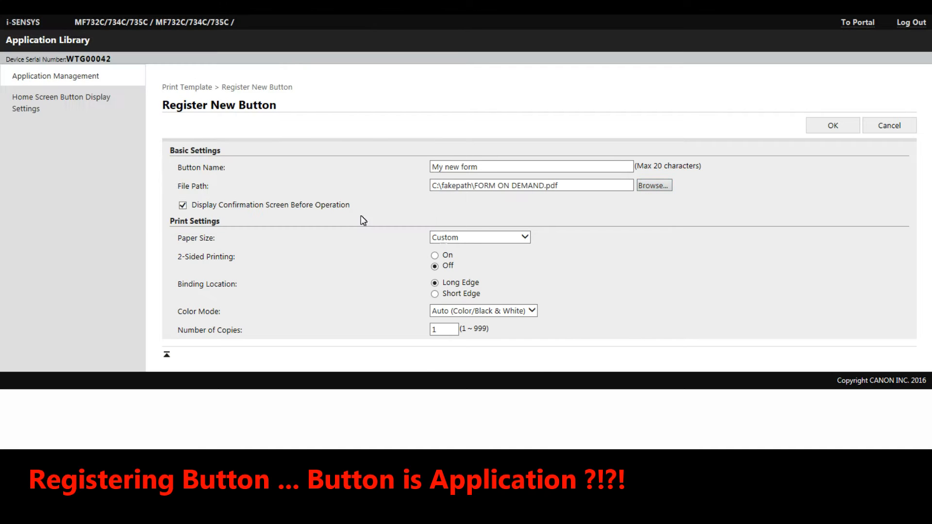
pyautogui.click(478, 236)
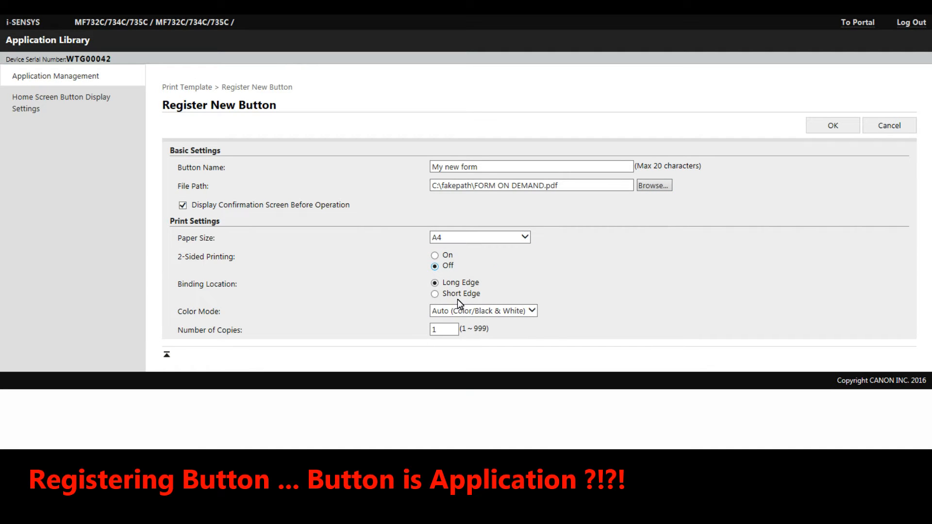
pyautogui.click(483, 311)
pyautogui.write('2')
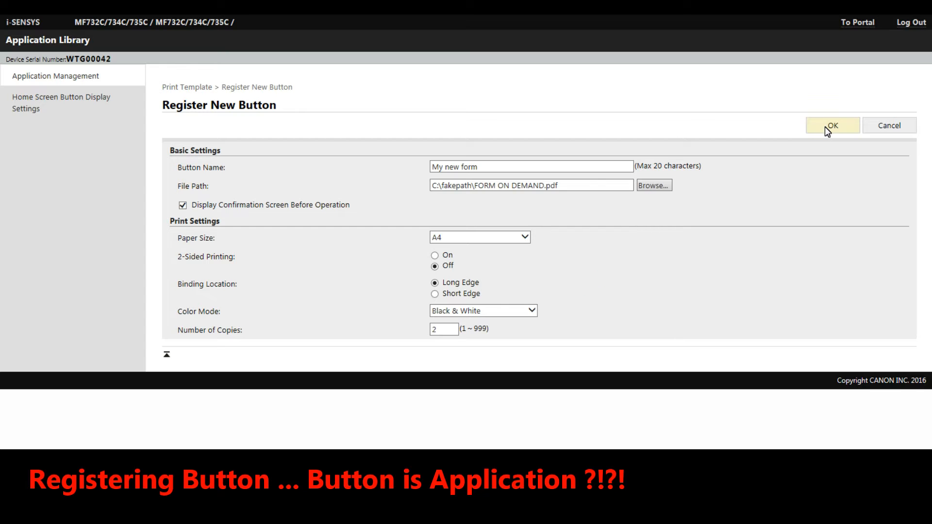
pyautogui.click(832, 126)
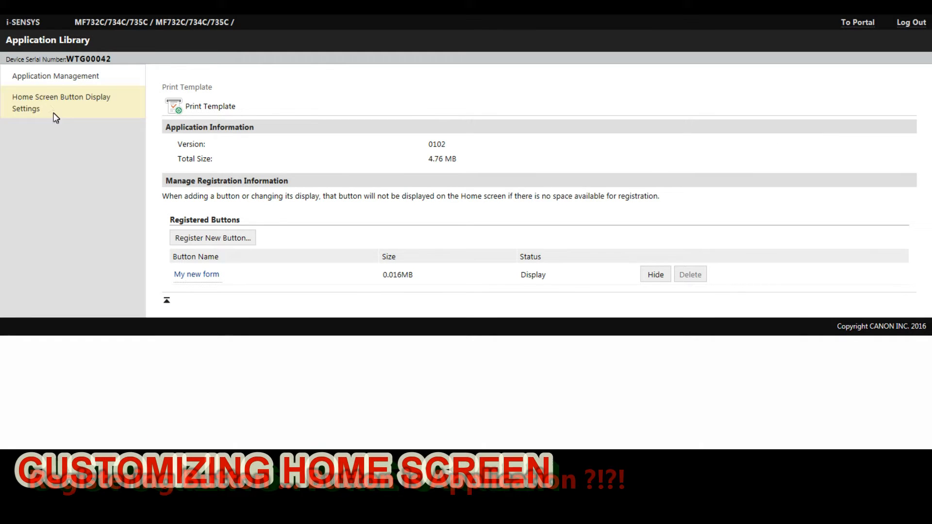
# Move My new form up to fifth in the home screen button order and apply it
pyautogui.click(60, 102)
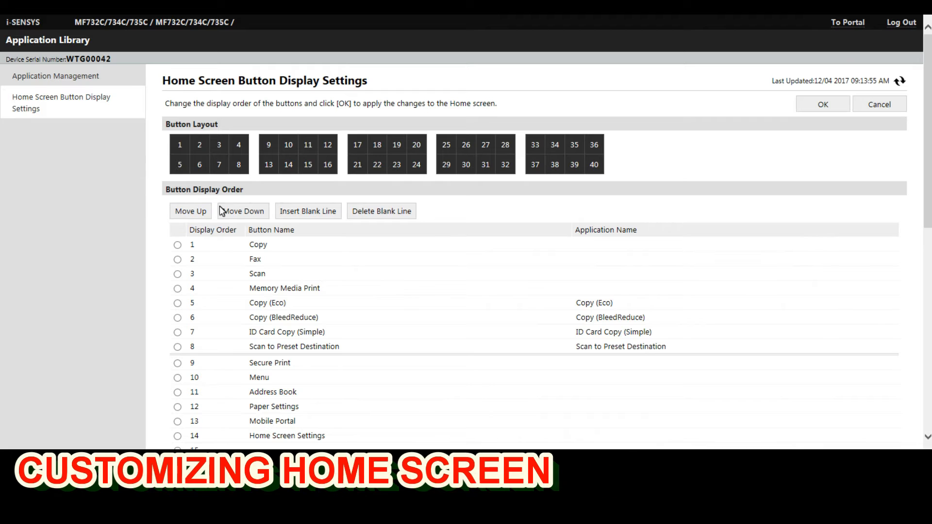
pyautogui.scroll(-3)
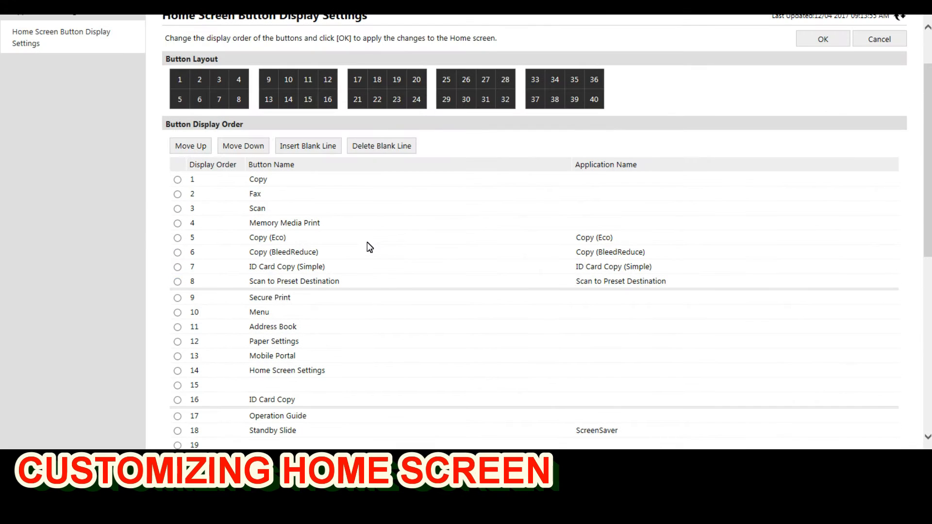
pyautogui.click(191, 146)
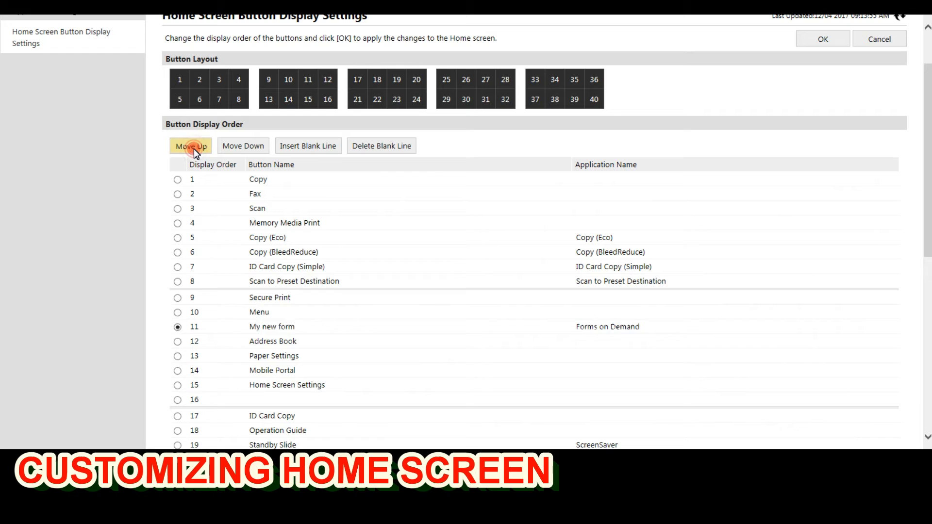
pyautogui.click(190, 145)
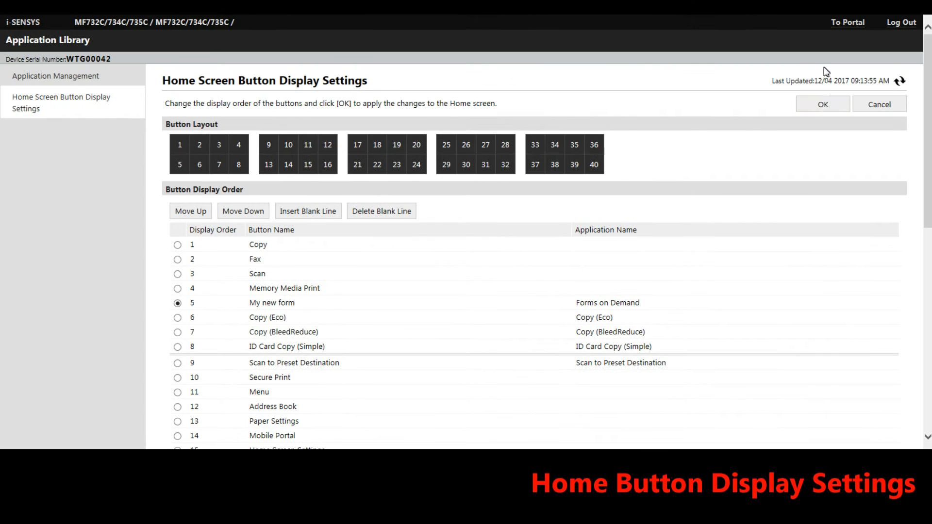
pyautogui.click(822, 103)
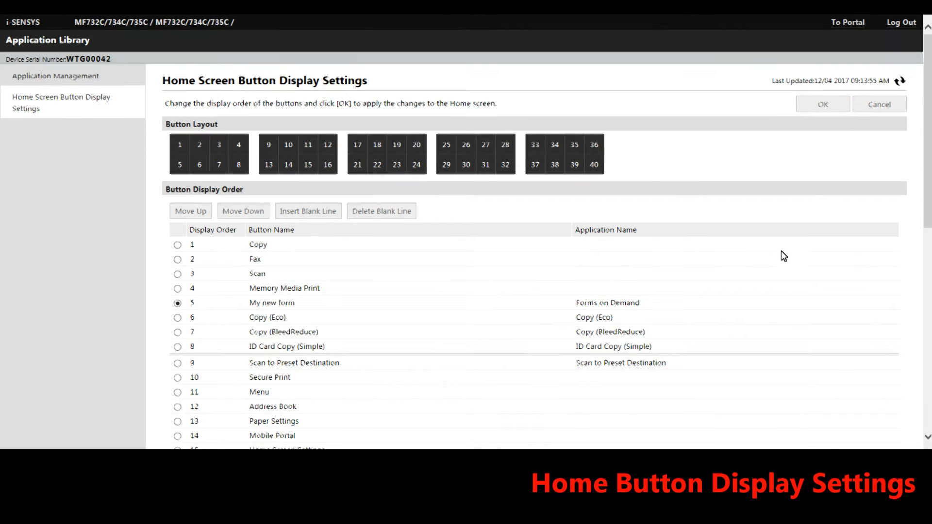
pyautogui.click(55, 76)
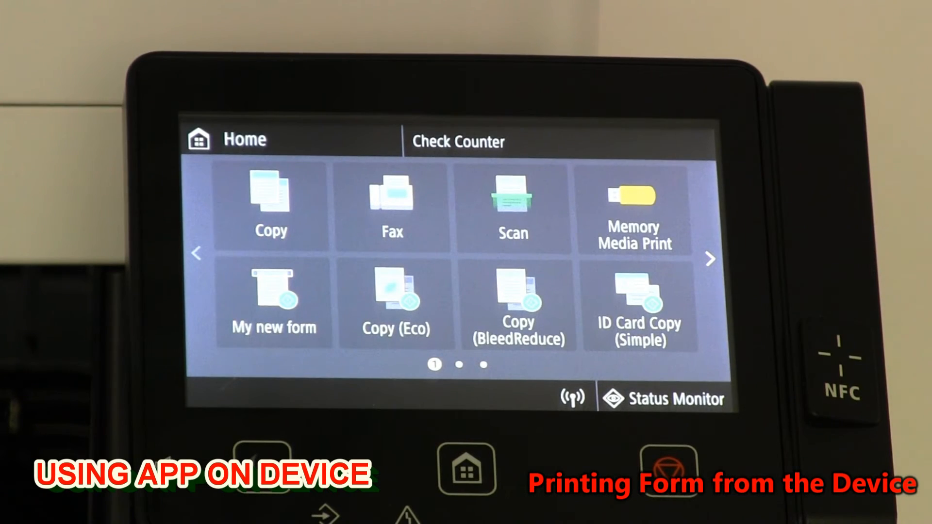
# On the device touchscreen, start the My new form job and confirm printing
pyautogui.click(273, 291)
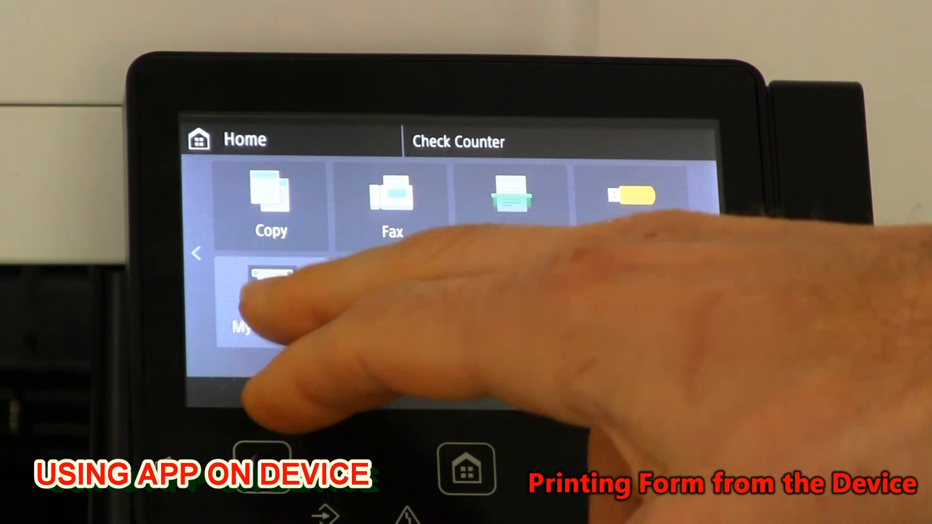
pyautogui.click(271, 297)
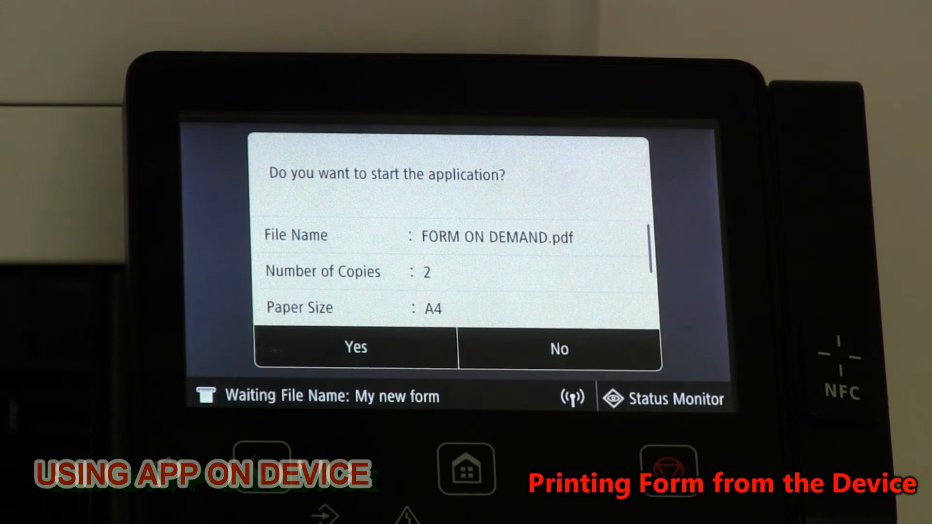
pyautogui.click(559, 349)
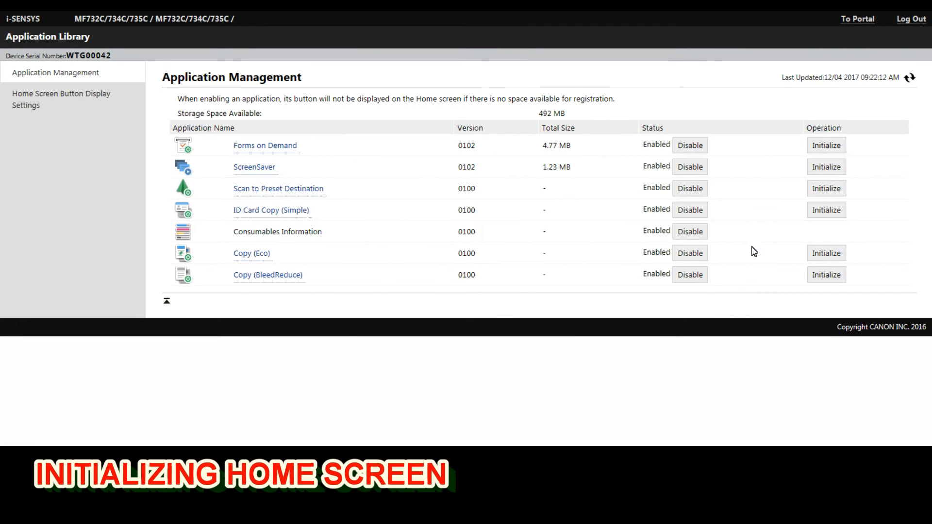
# Initialize the Forms on Demand application so My new form disappears from the home screen
pyautogui.click(825, 145)
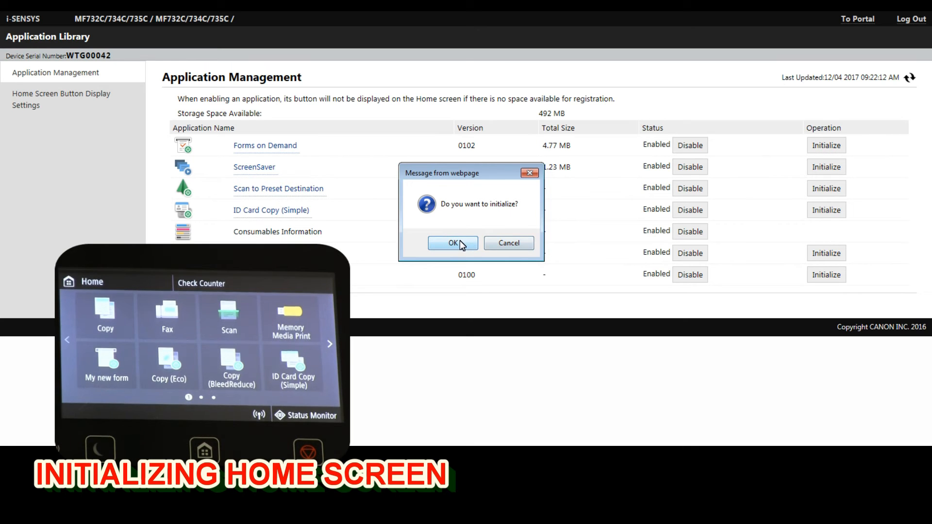
pyautogui.click(451, 243)
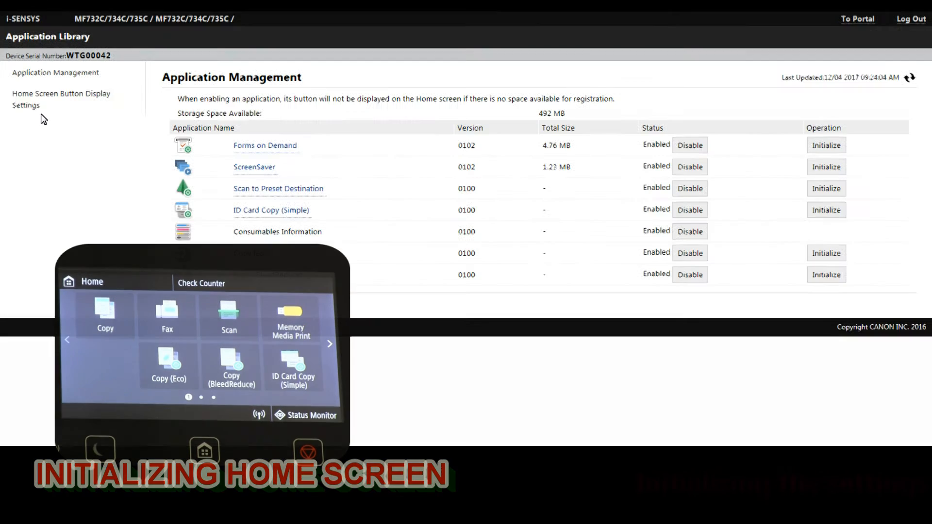
pyautogui.click(60, 99)
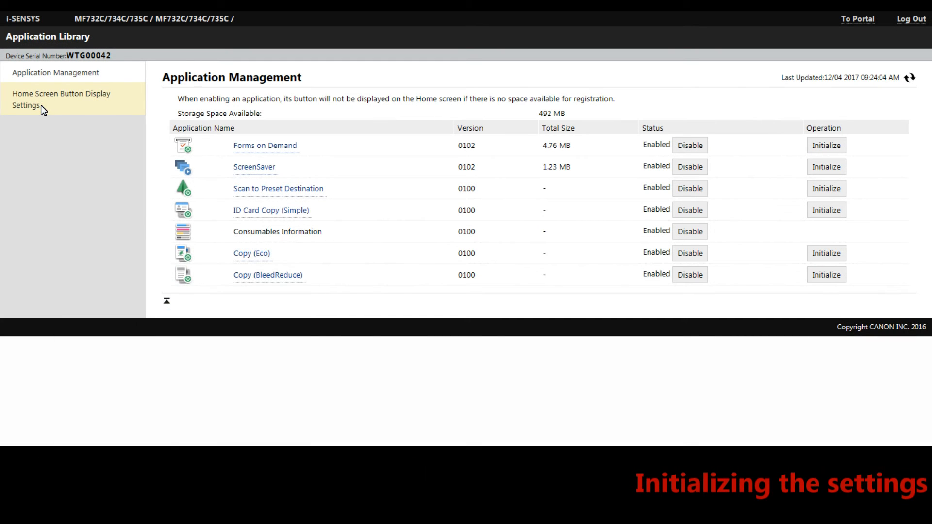
# Delete the empty fifth slot from the button order so Copy (Eco) becomes fifth
pyautogui.click(60, 99)
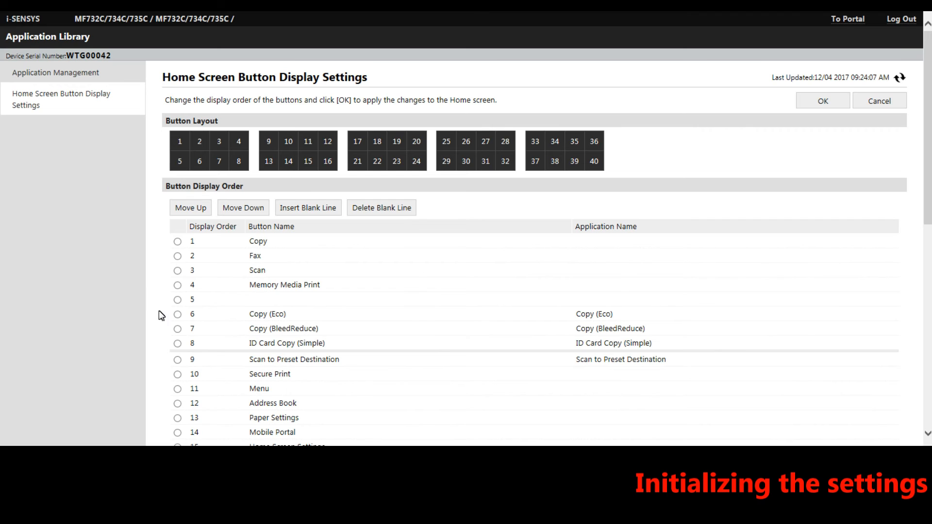
pyautogui.click(177, 300)
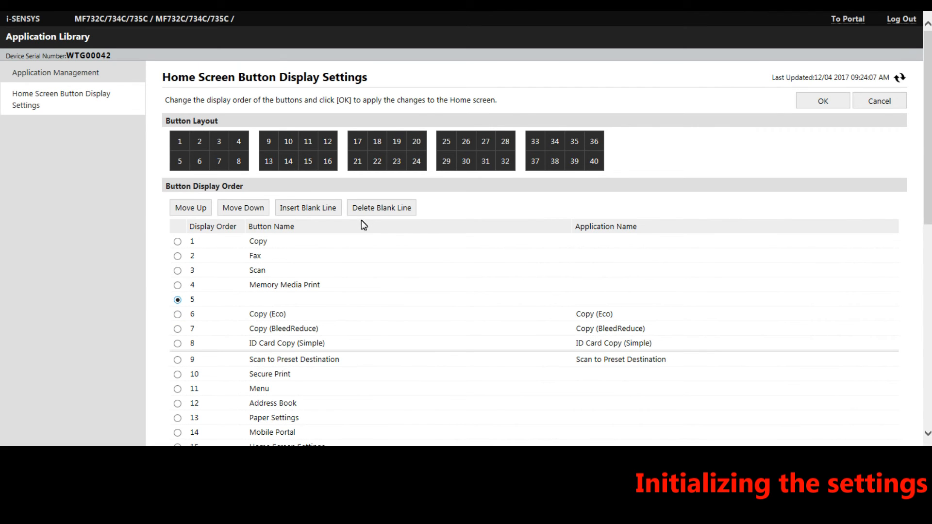
pyautogui.click(380, 207)
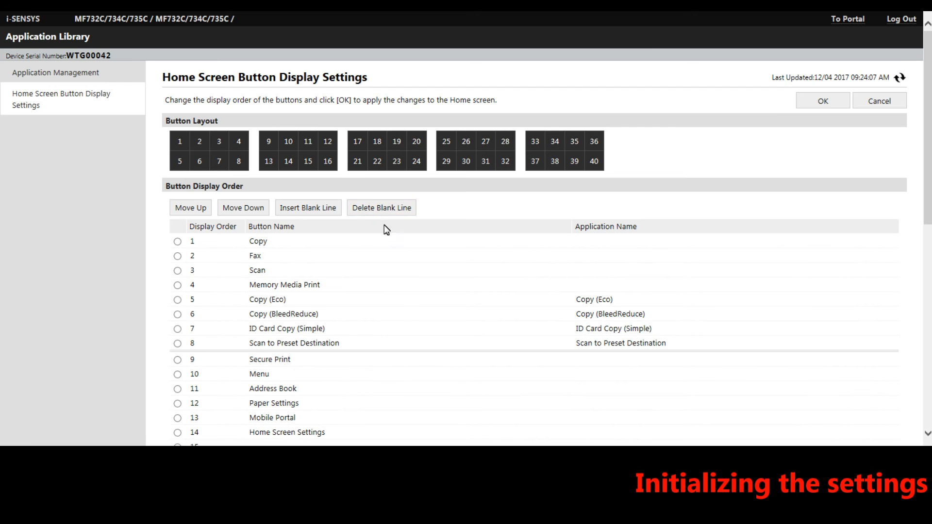
pyautogui.moveTo(737, 181)
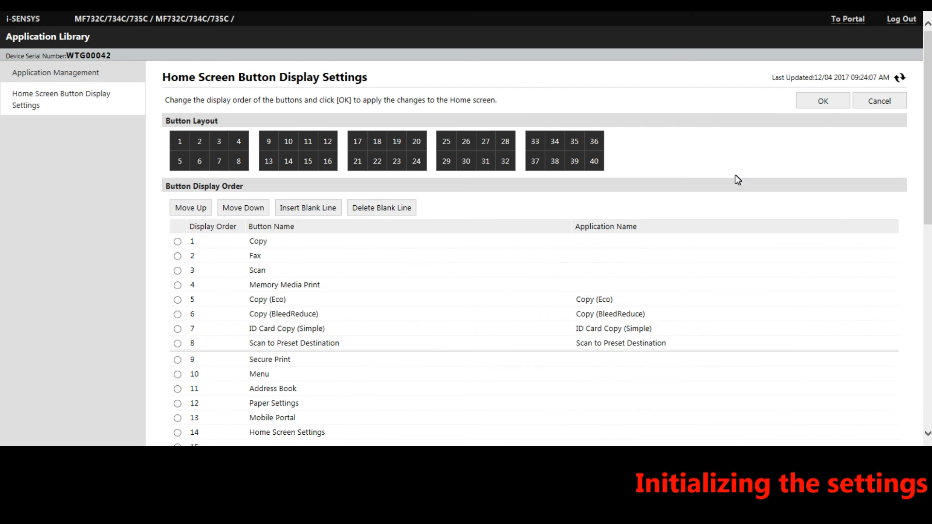